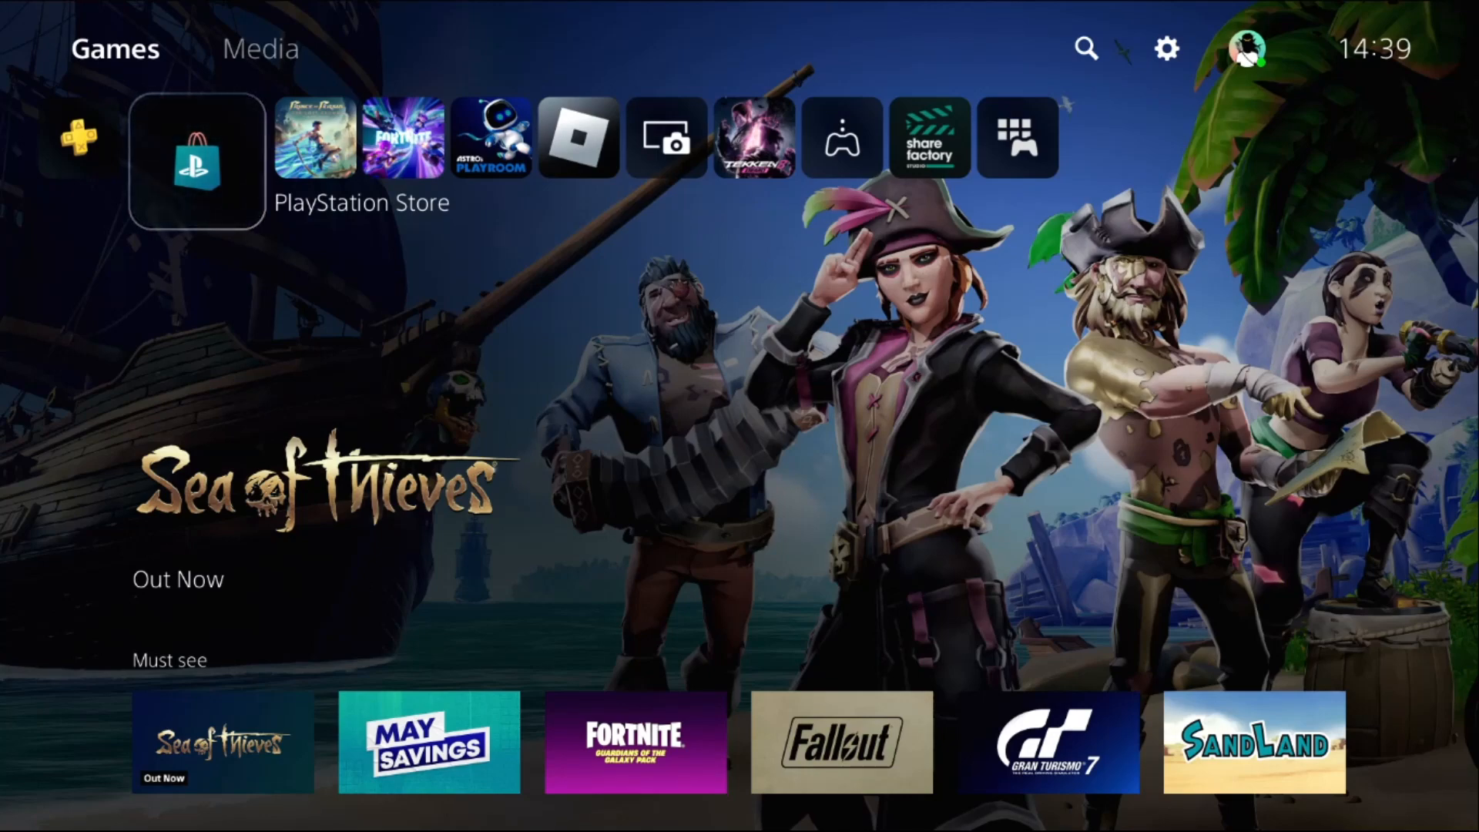
pyautogui.moveTo(1165, 49)
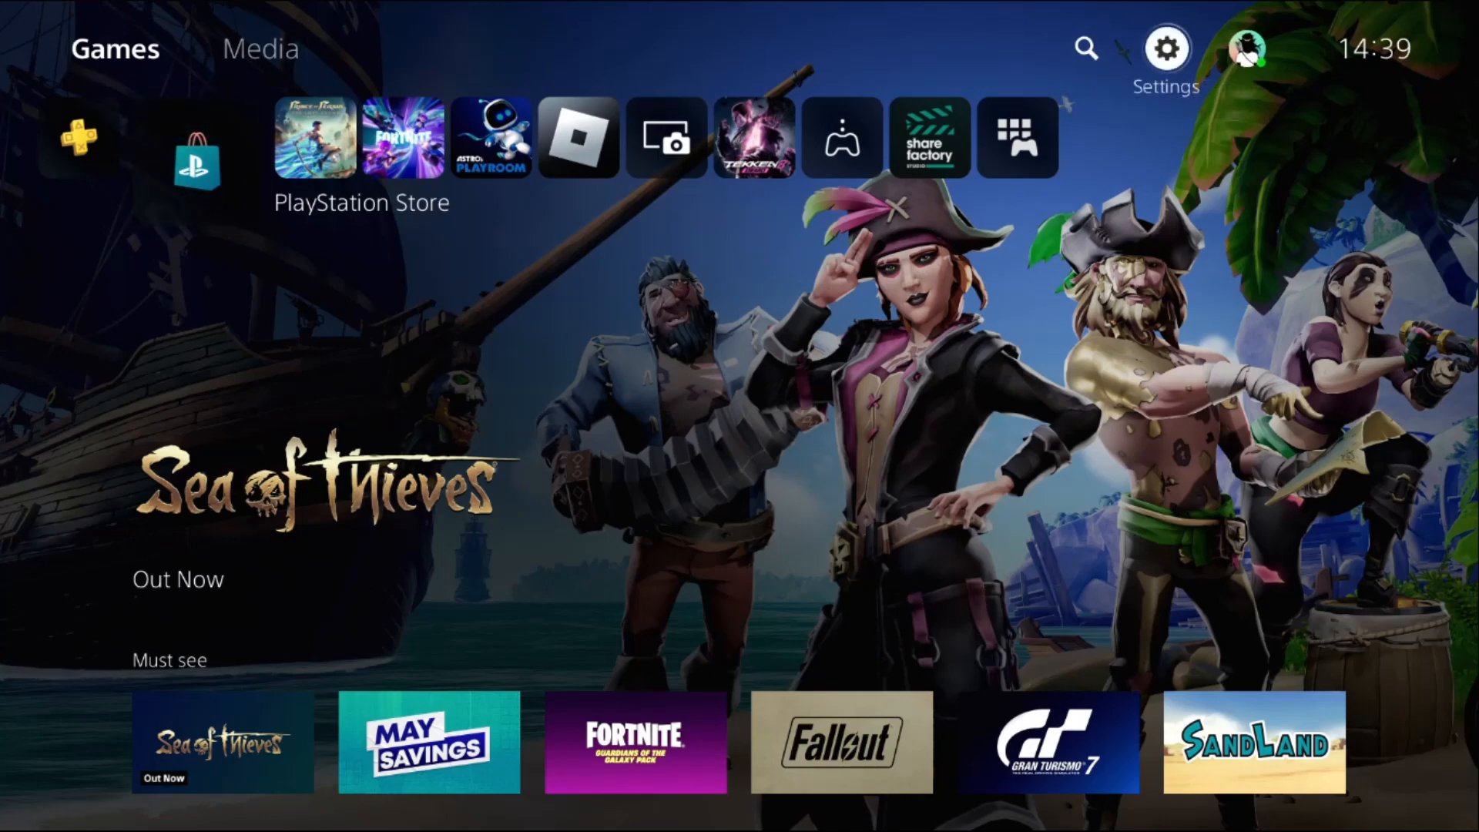
# Go through Settings, Network and Set Up Internet Connection to Arial13's options
pyautogui.click(1165, 47)
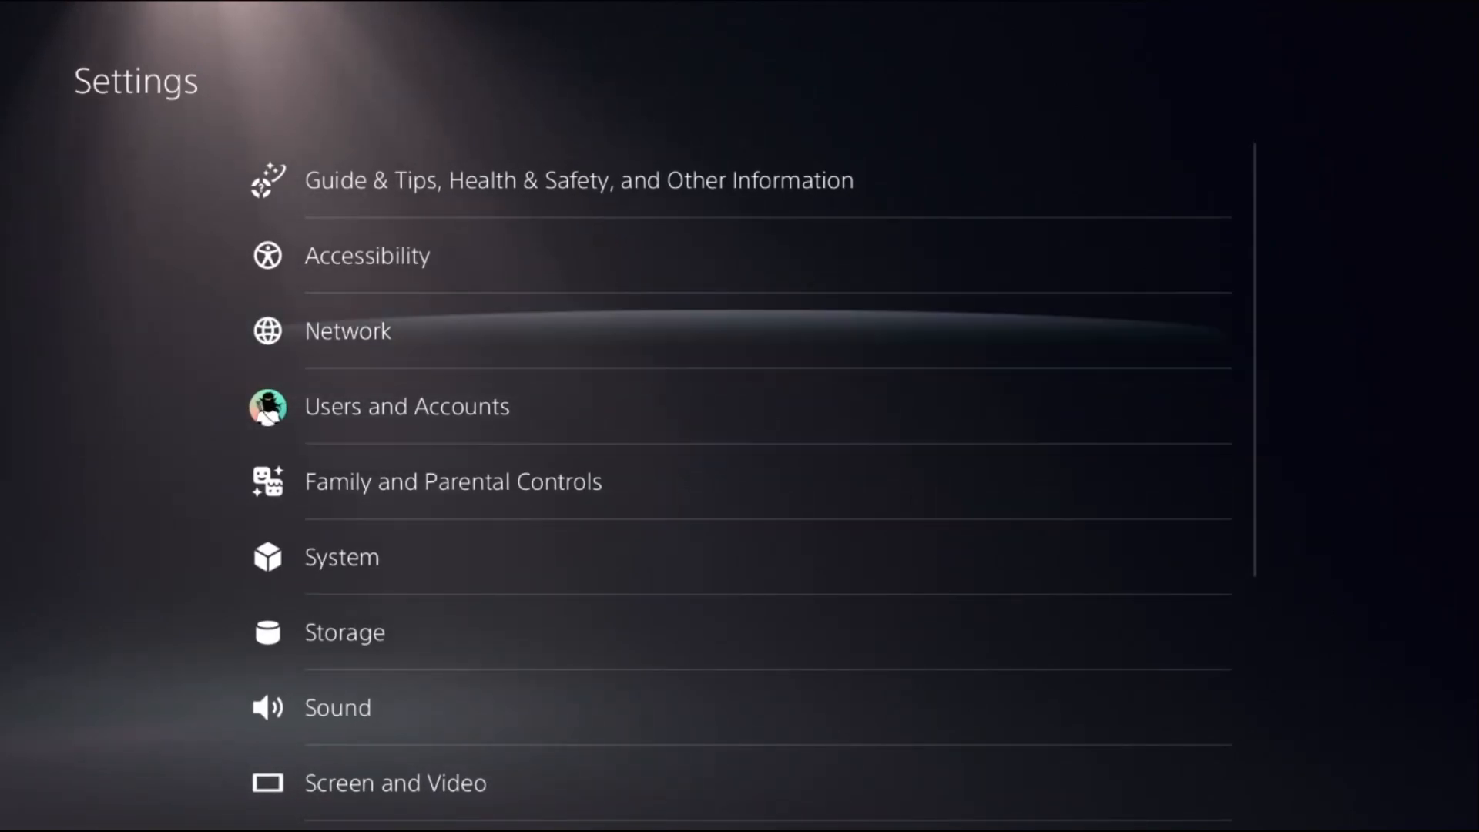
pyautogui.click(348, 331)
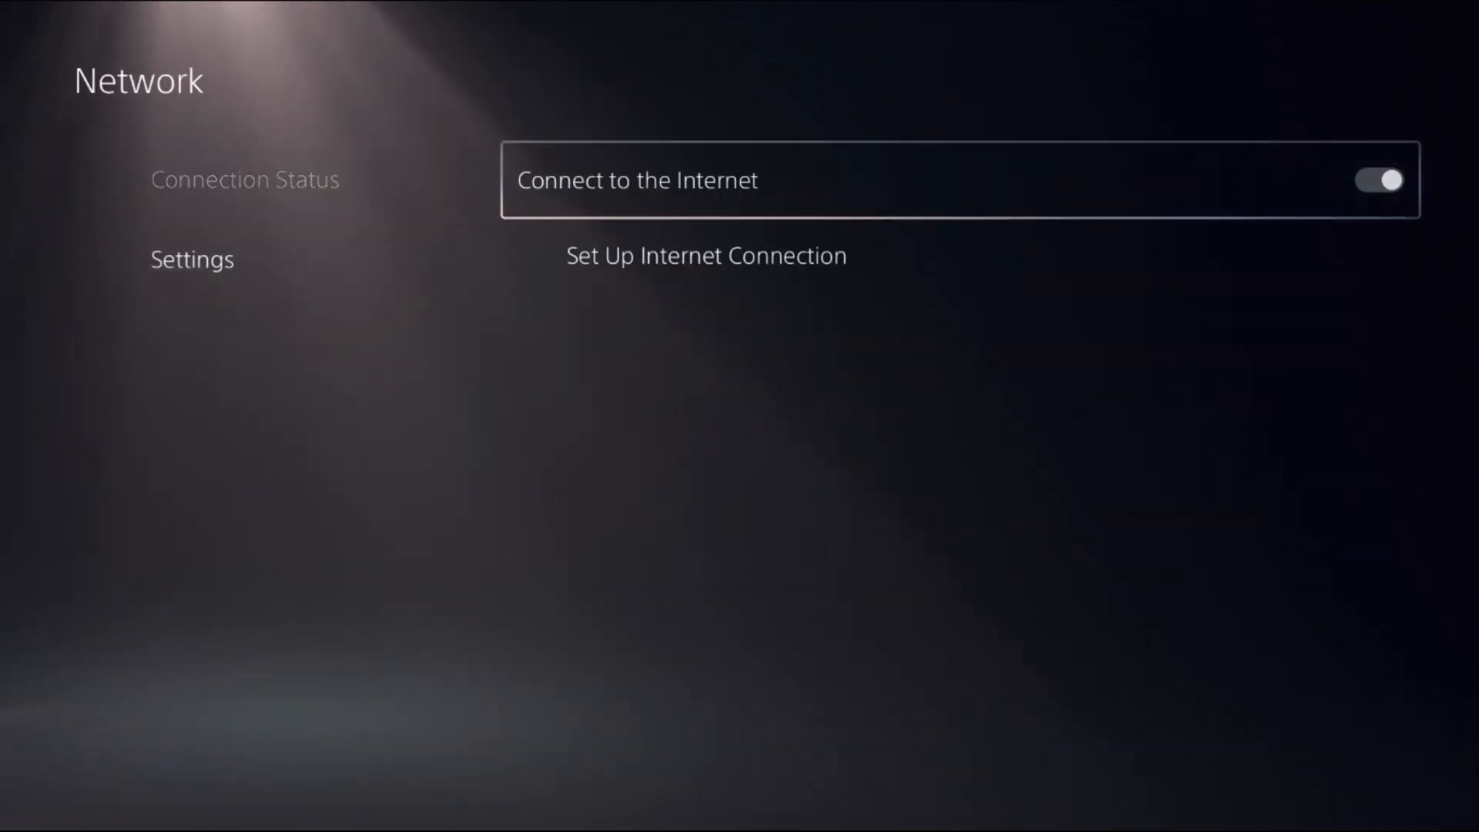
pyautogui.click(706, 256)
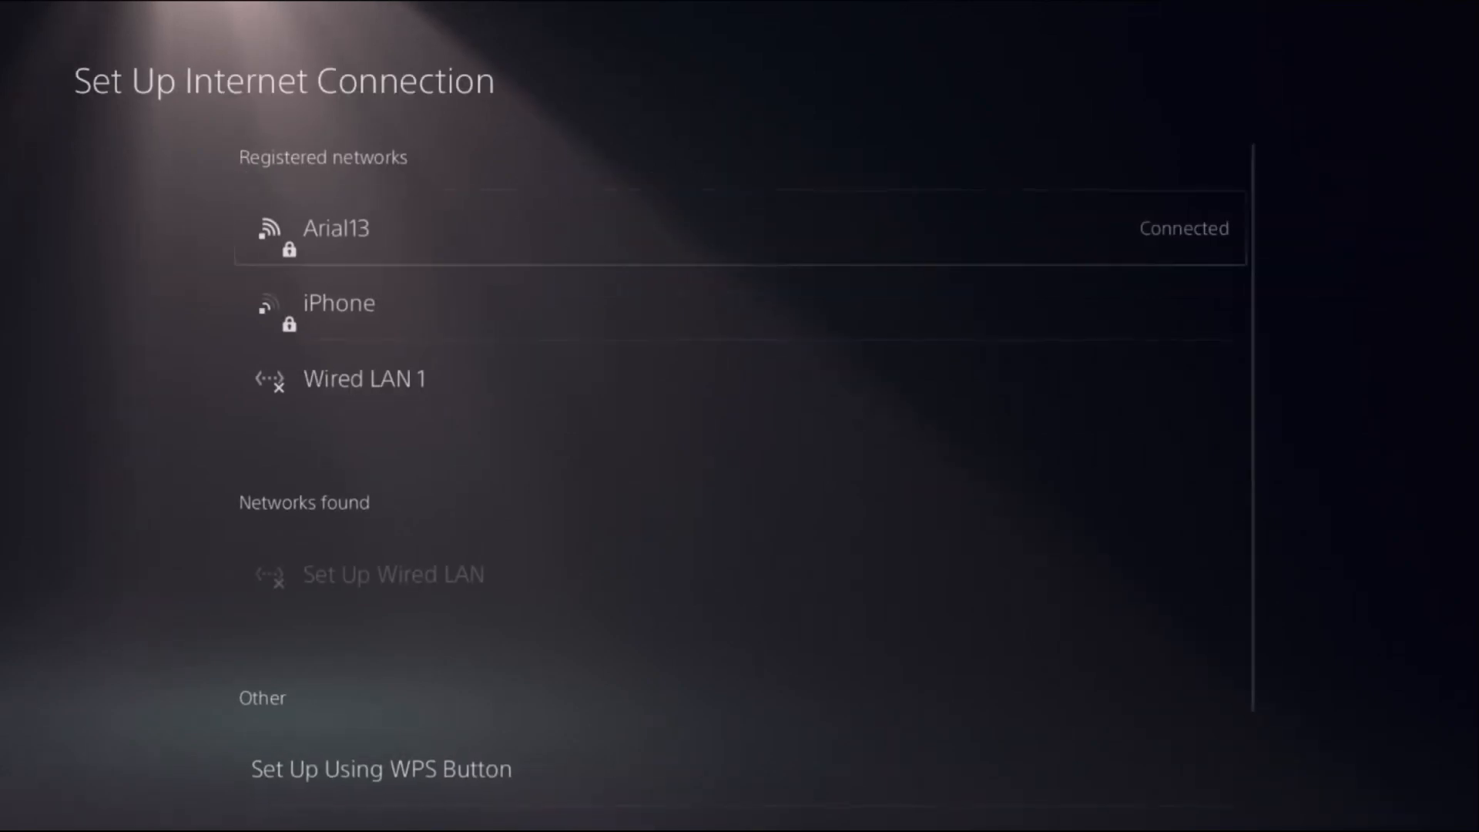
pyautogui.click(330, 228)
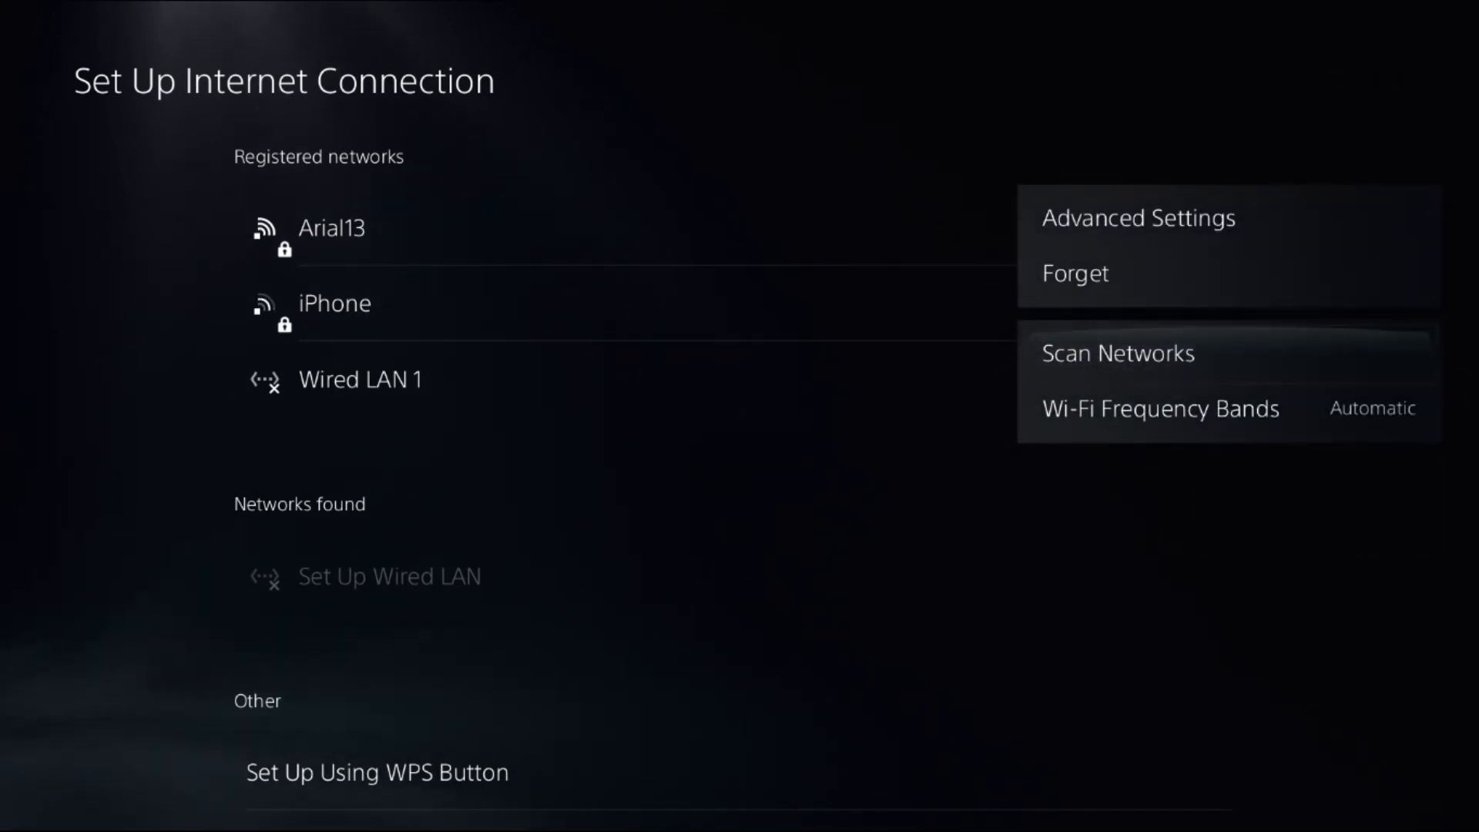
# Open Arial13's Advanced Settings and set MTU Settings to Manual
pyautogui.click(1137, 218)
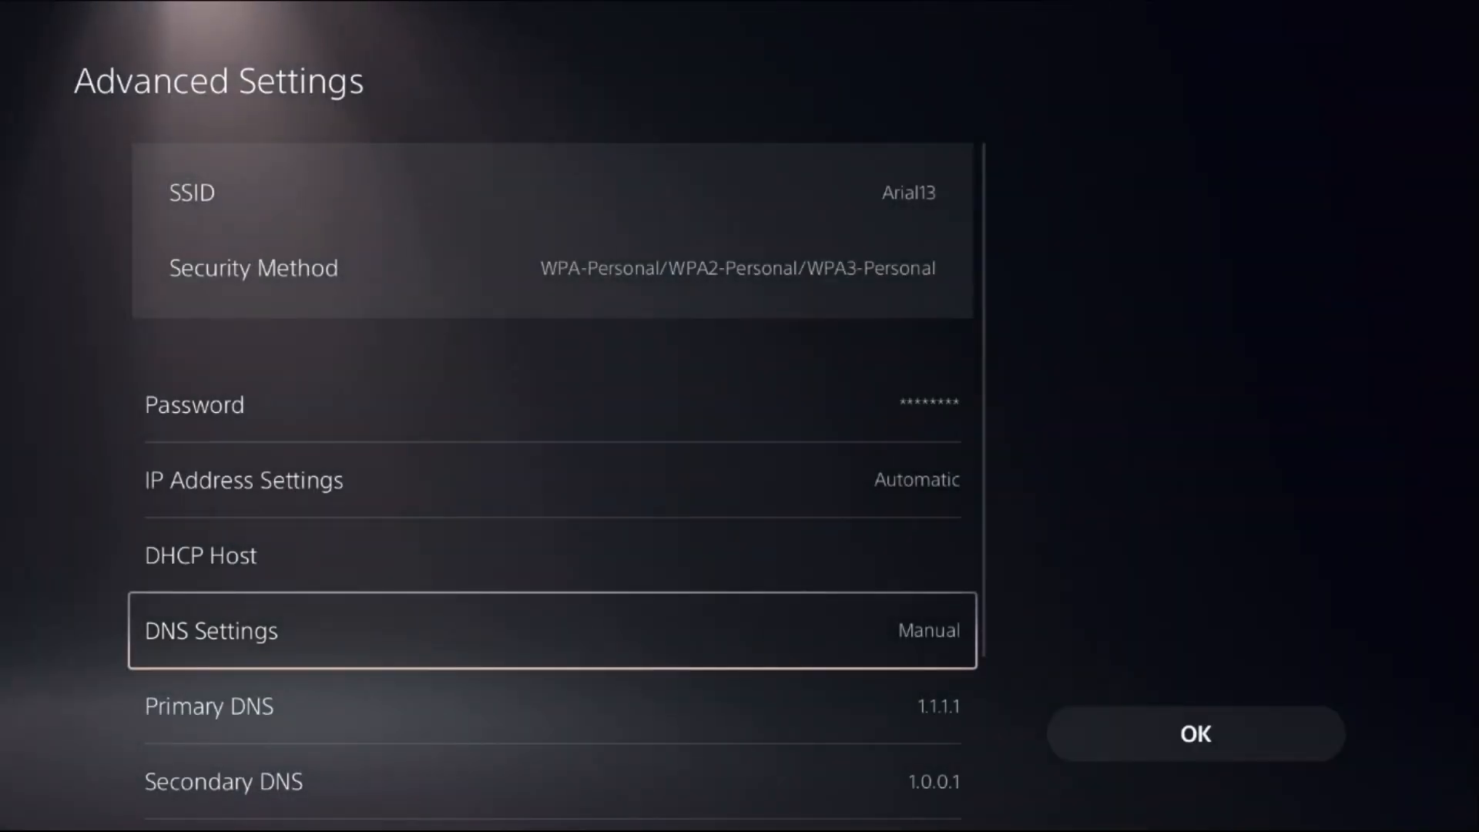
pyautogui.scroll(-3)
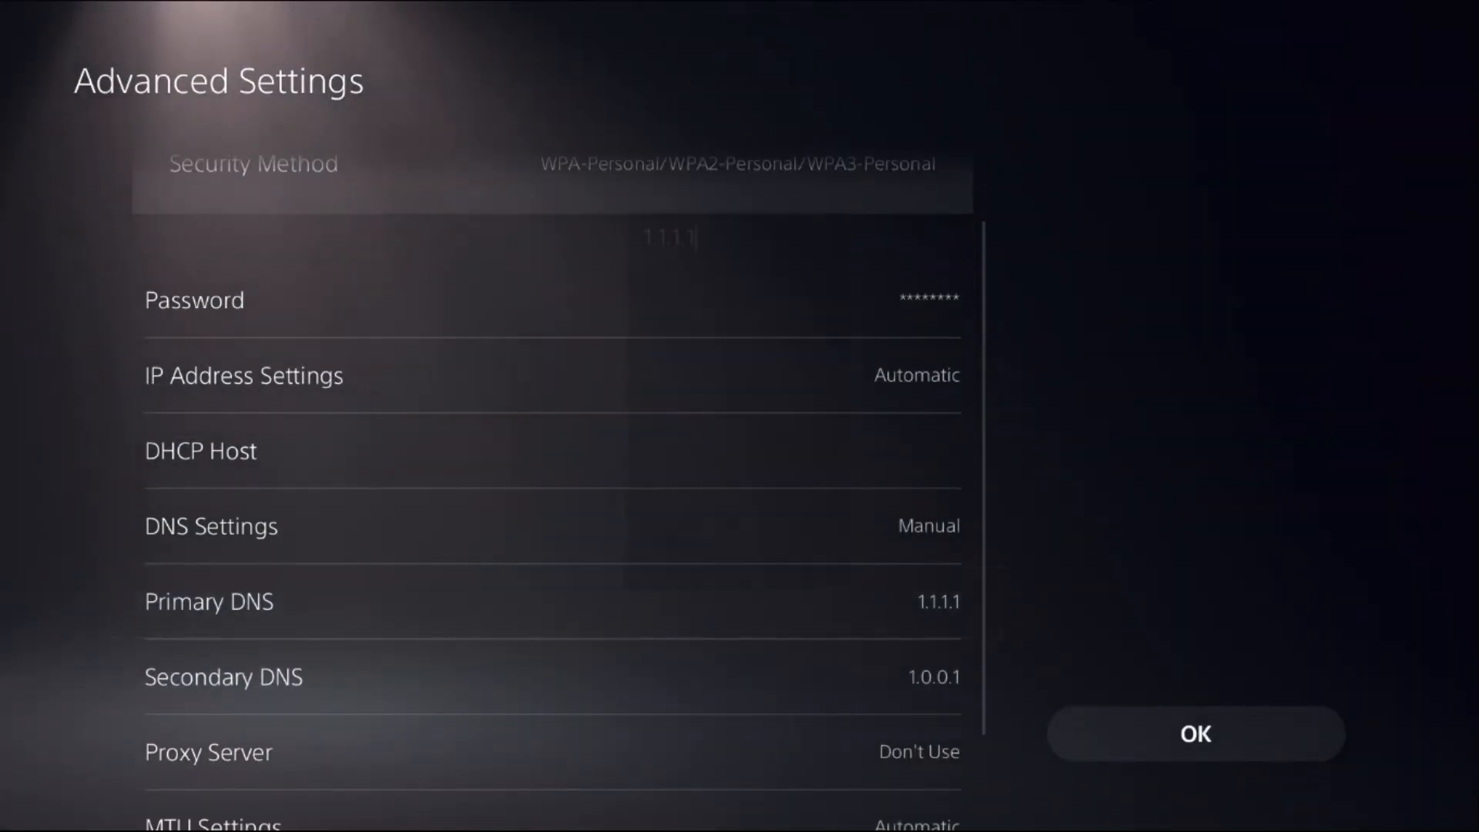
pyautogui.click(668, 237)
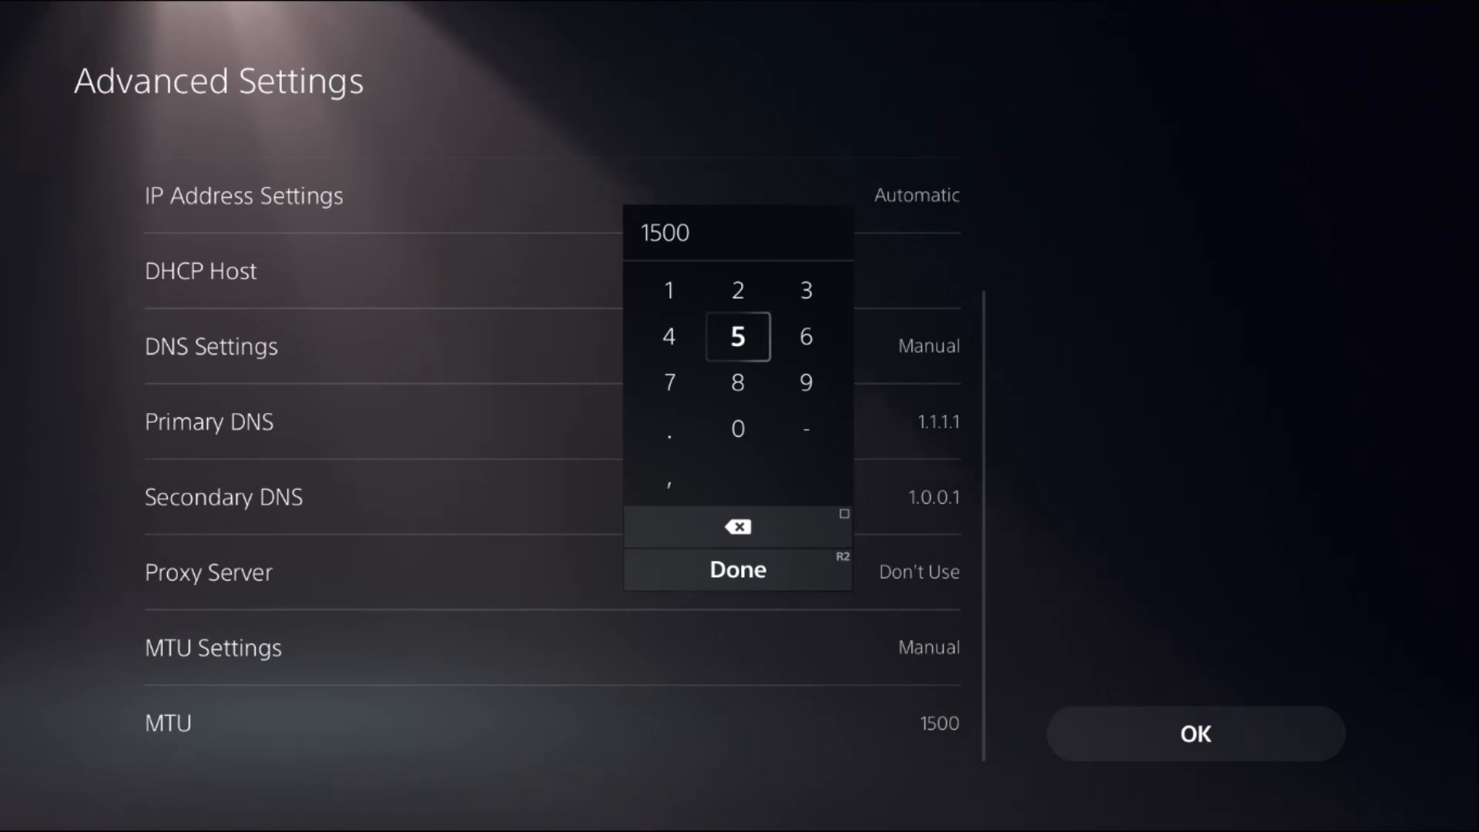
# Replace the MTU value 1500 with 1472 and confirm it
pyautogui.click(737, 568)
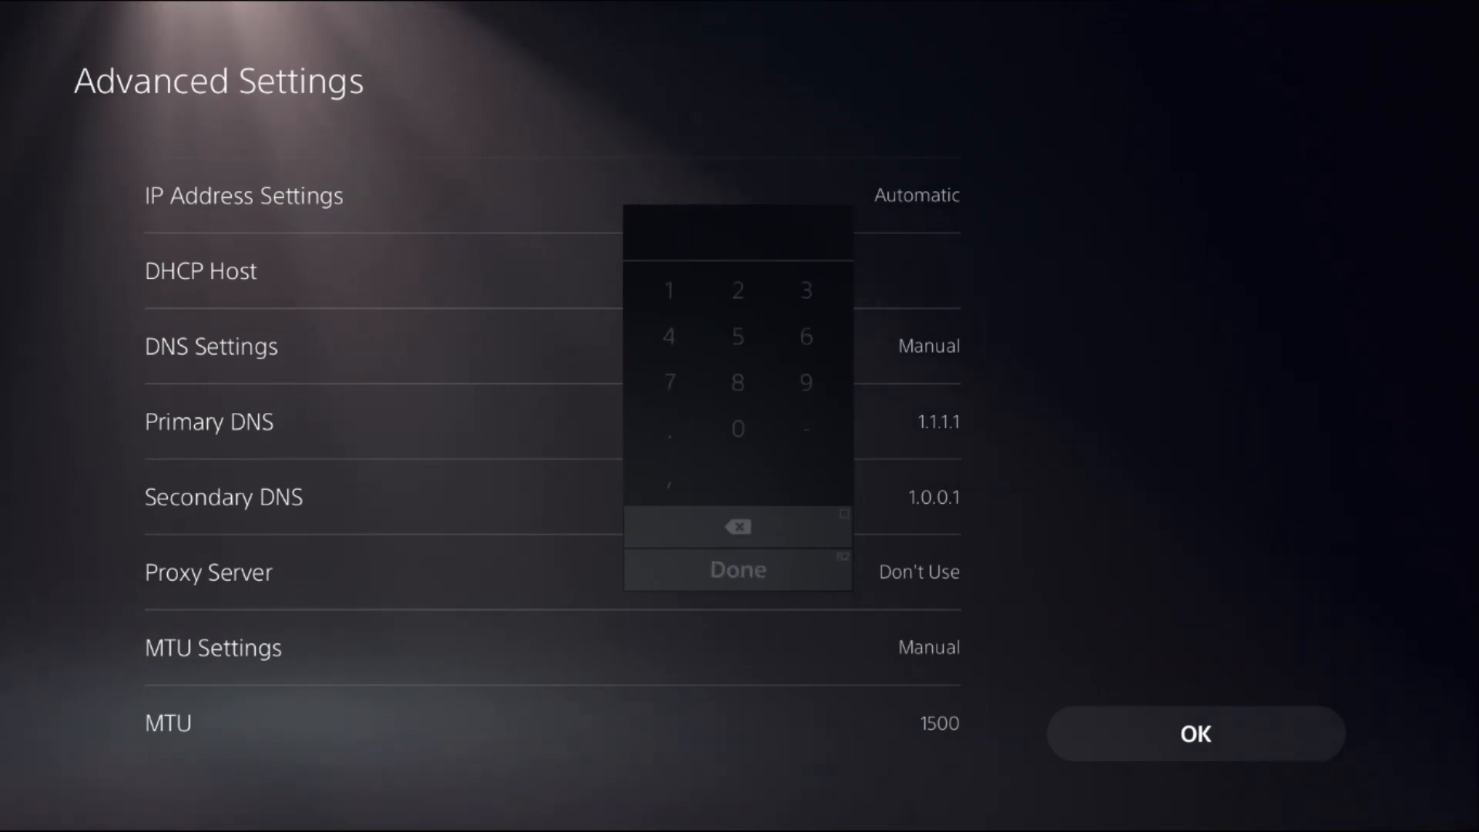
pyautogui.write('1472')
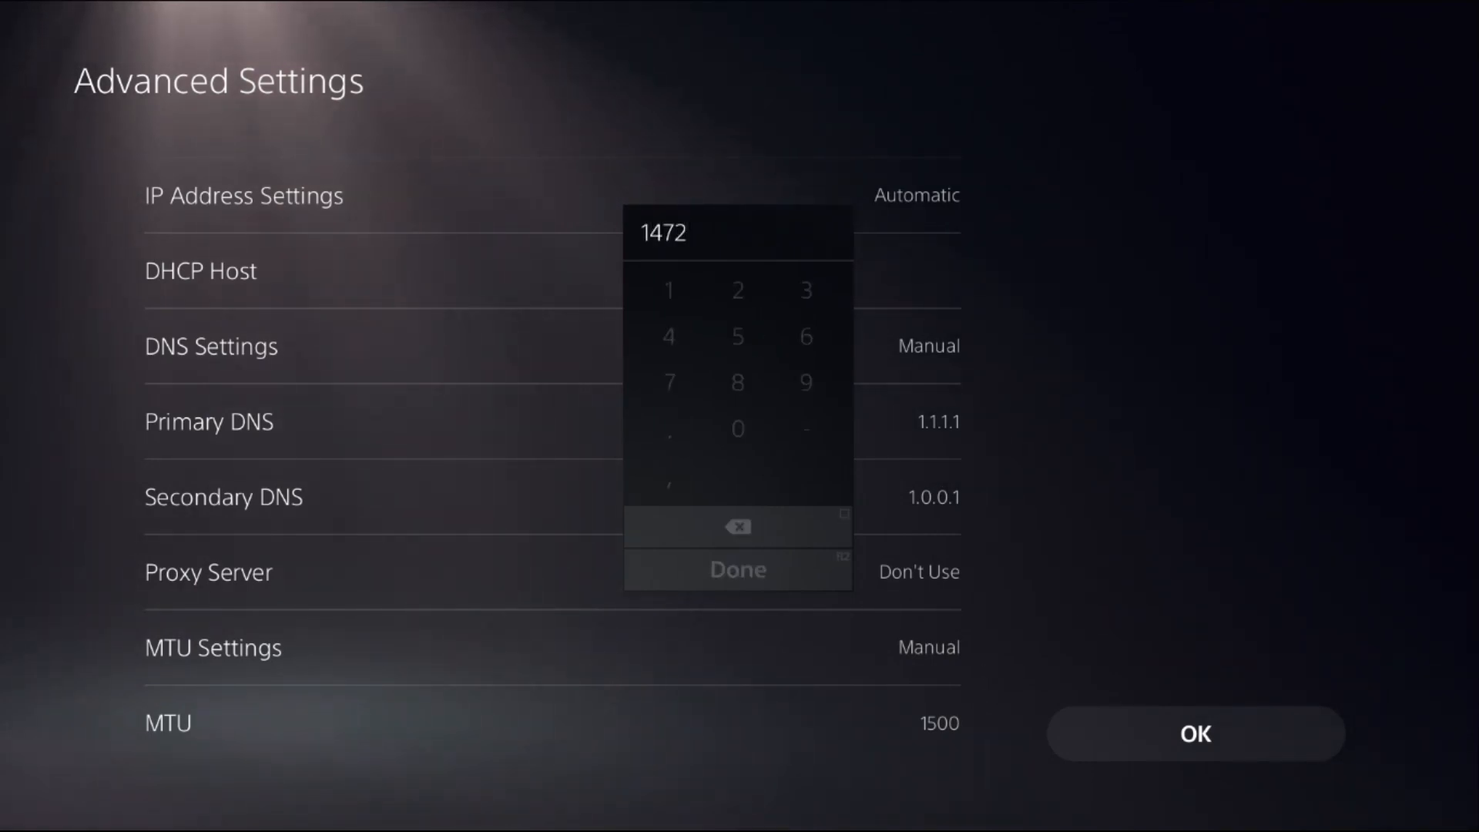
pyautogui.click(737, 568)
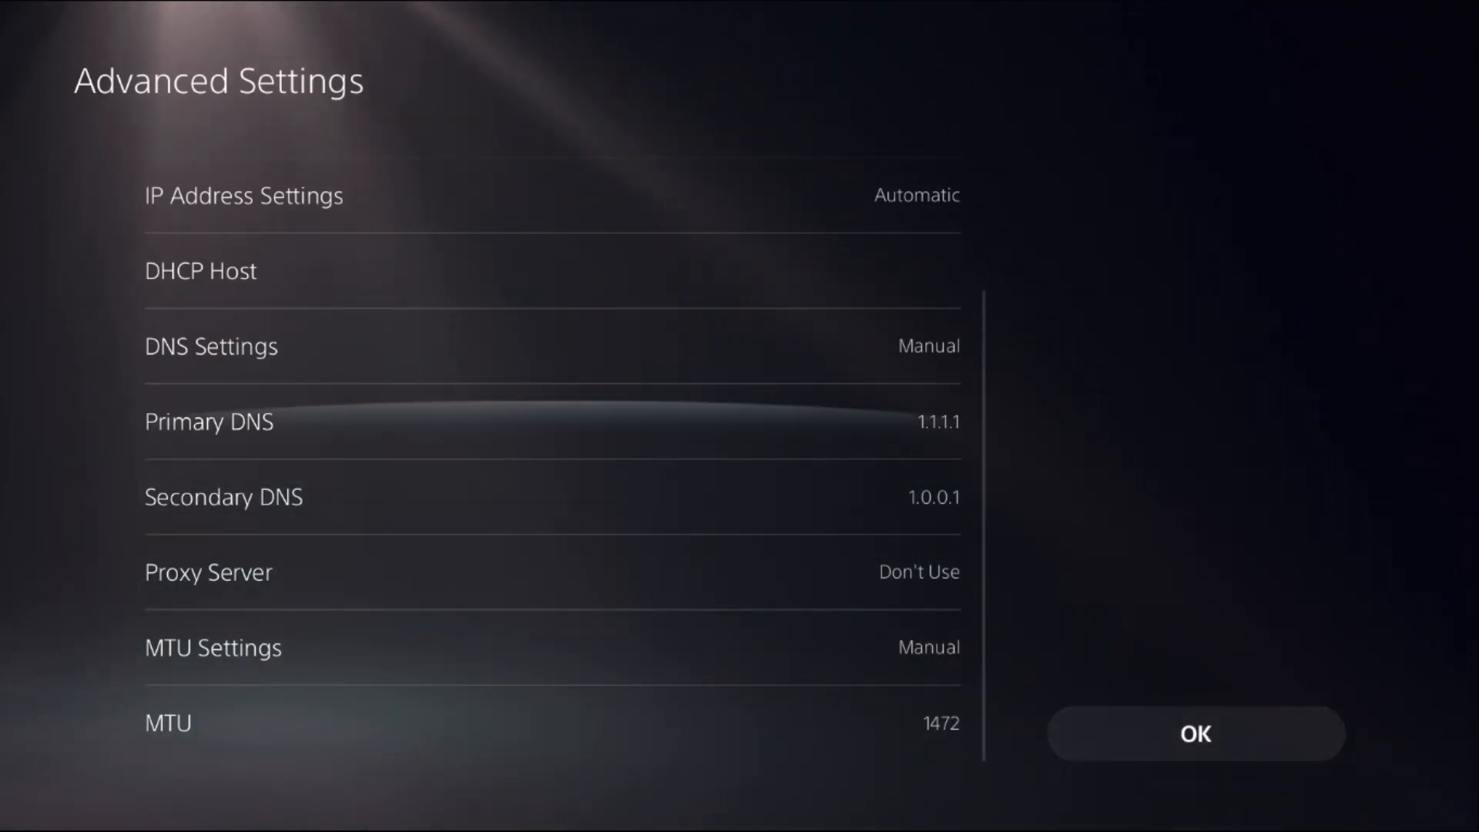
pyautogui.click(209, 421)
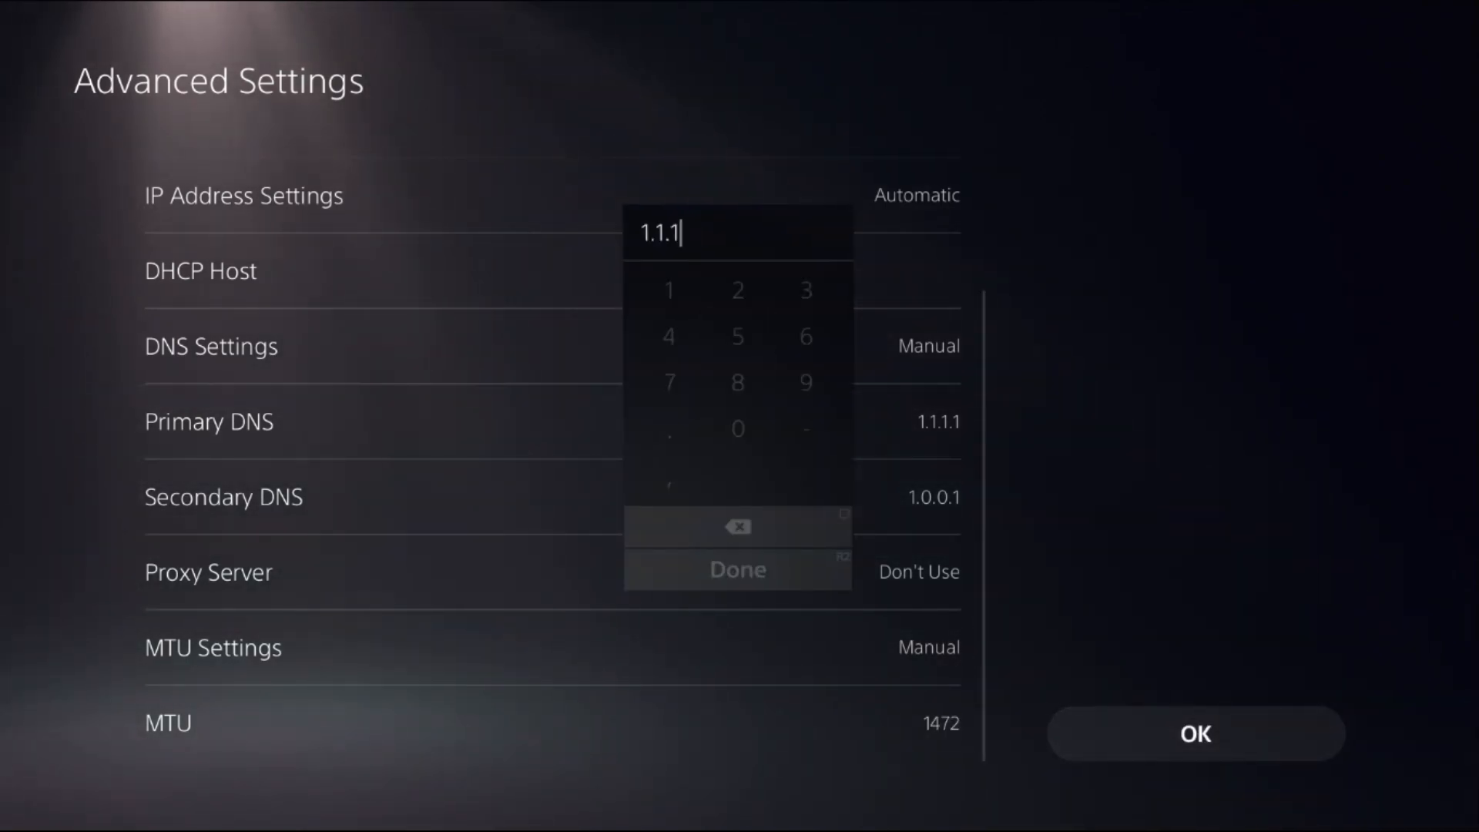
# Enter primary DNS 8.8.8.8 and secondary DNS 8.8.4.4, then save the advanced settings
pyautogui.click(738, 525)
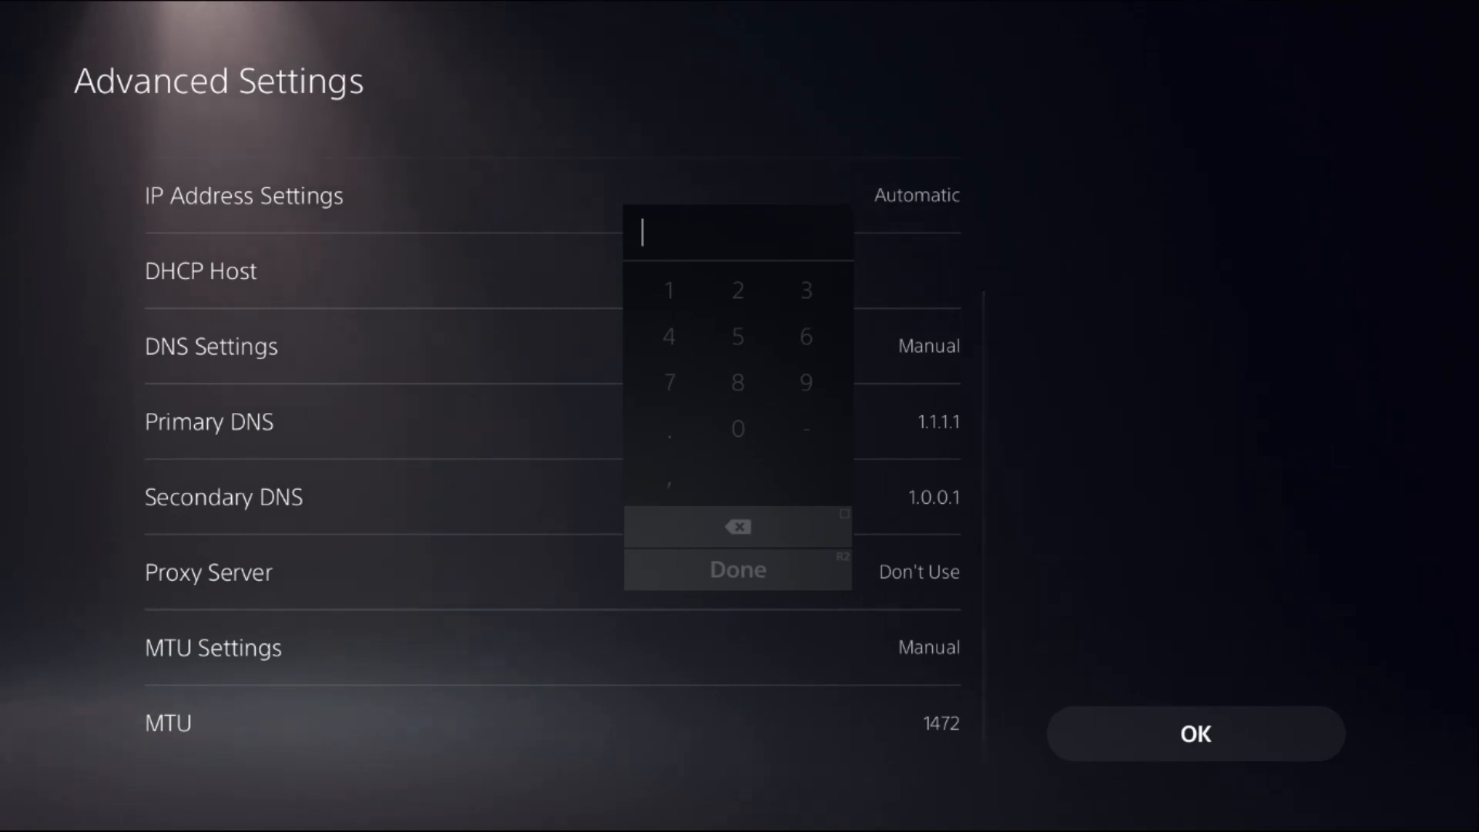
pyautogui.write('8.8.8.8')
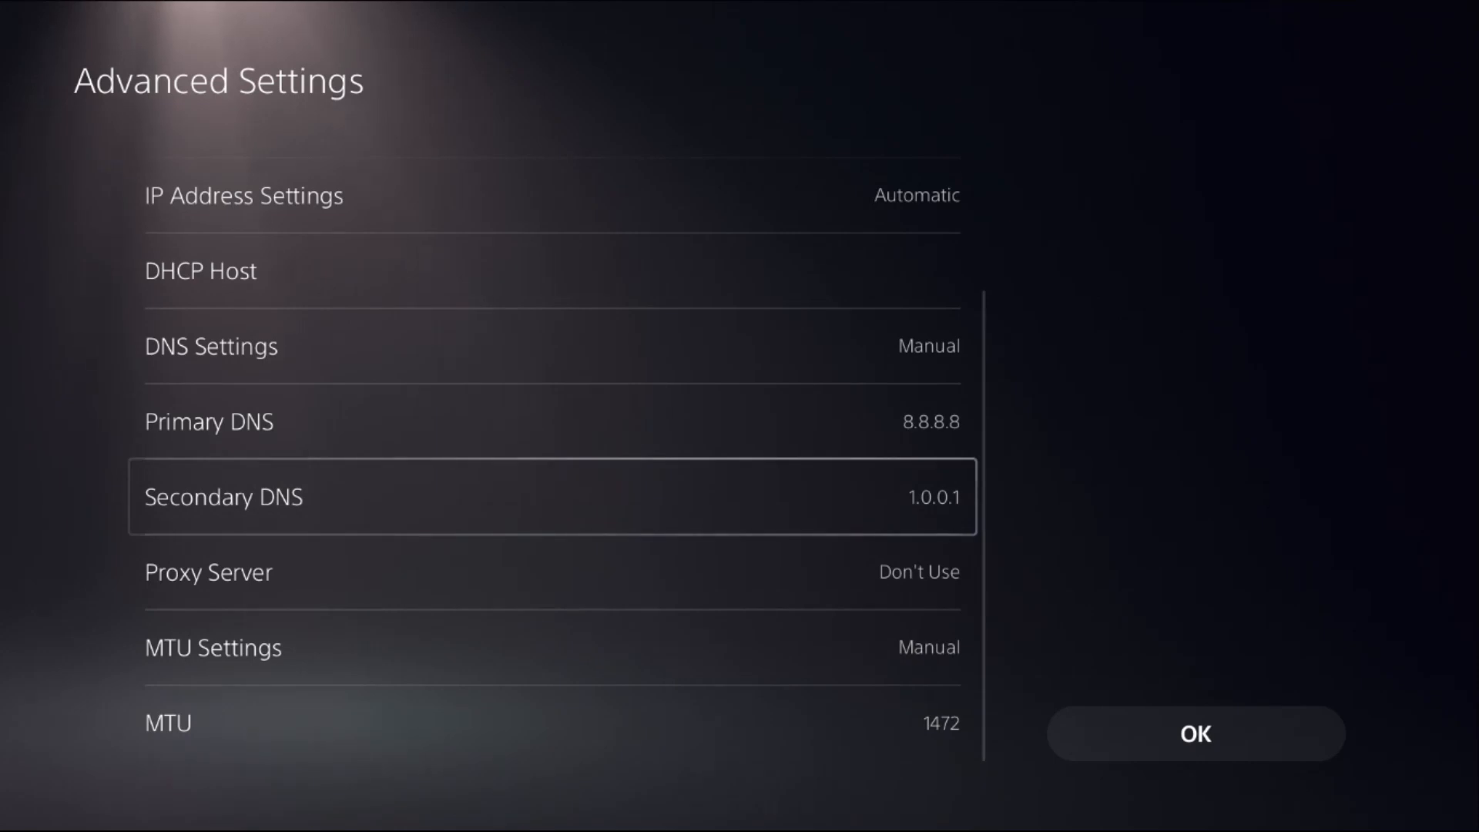
pyautogui.click(552, 496)
pyautogui.write('8.8.4.7')
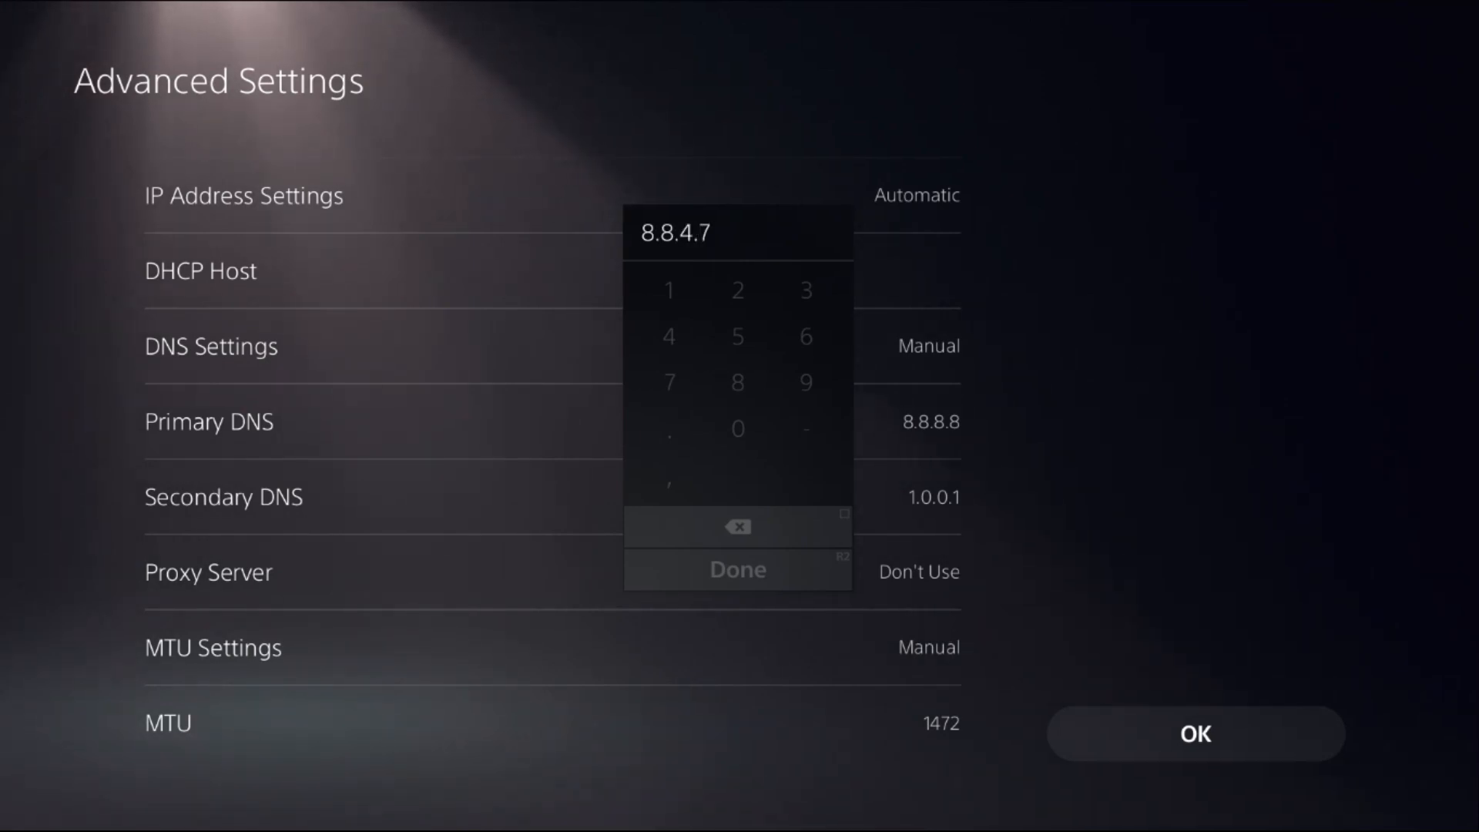
pyautogui.click(738, 570)
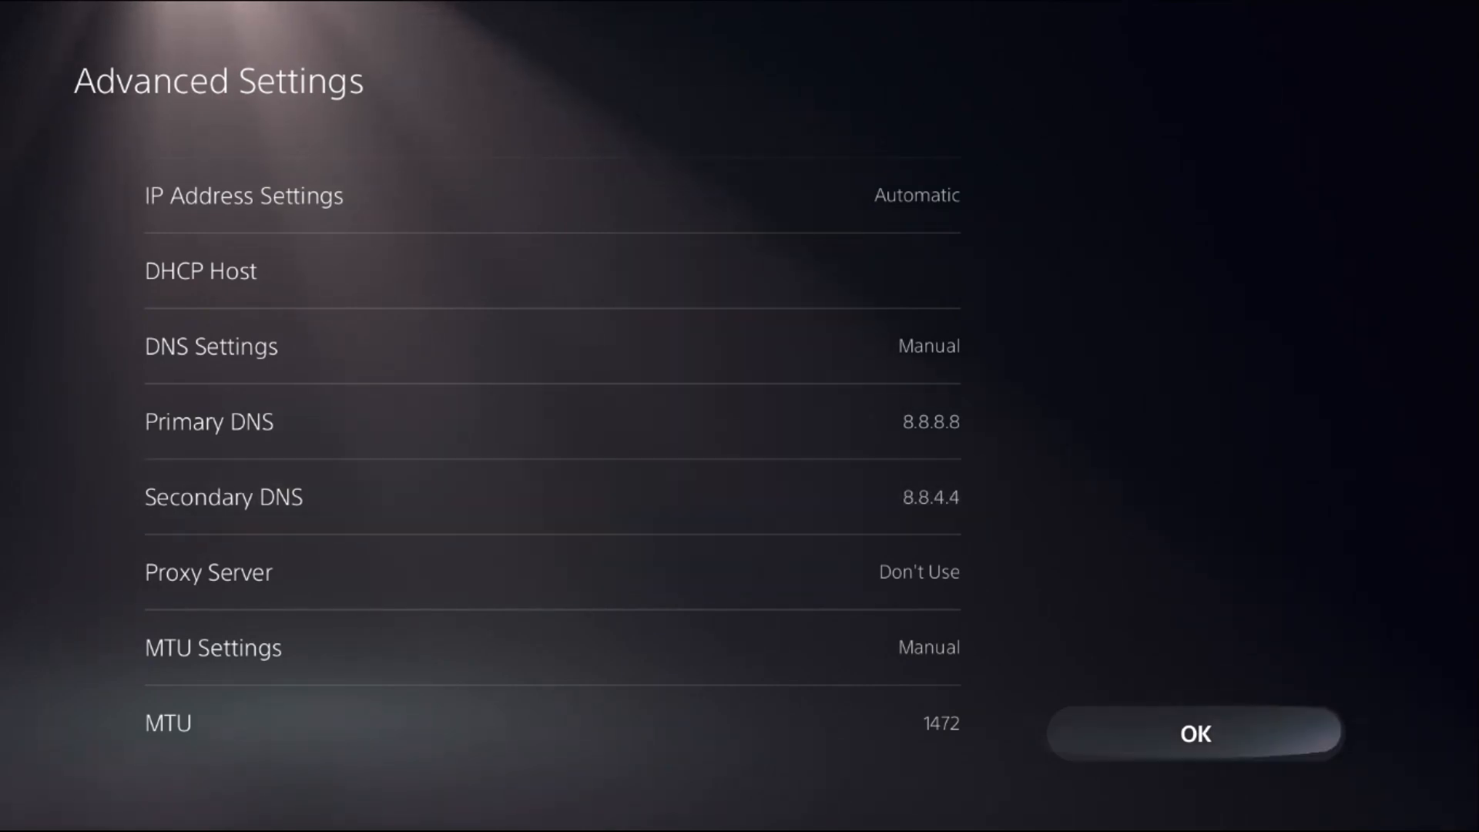
pyautogui.click(1194, 734)
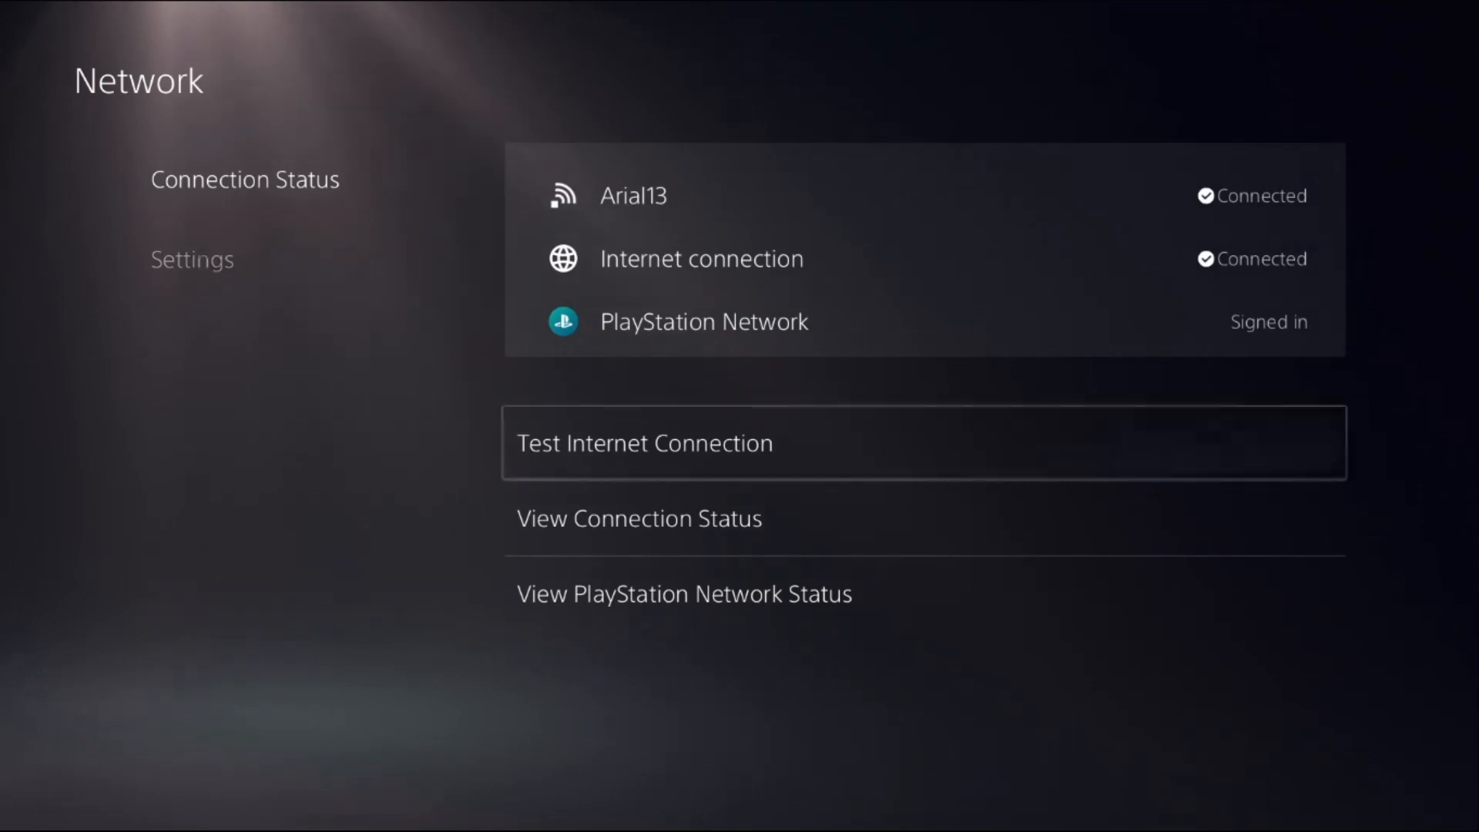
# Test the internet connection, confirming Arial13 and internet show connected
pyautogui.click(684, 593)
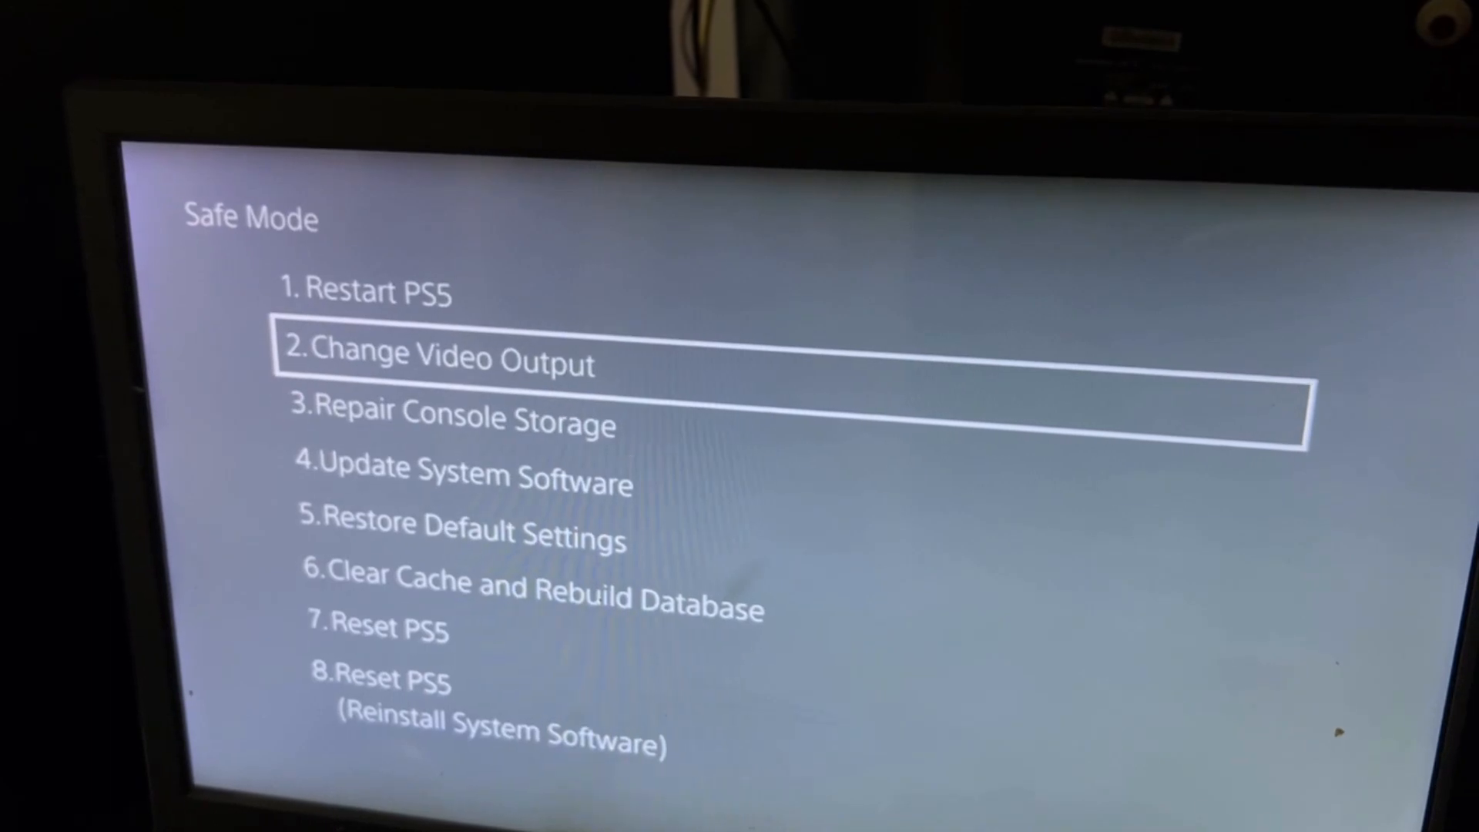
# Open 4. Update System Software and highlight 2. Update Using Internet
pyautogui.press('down')
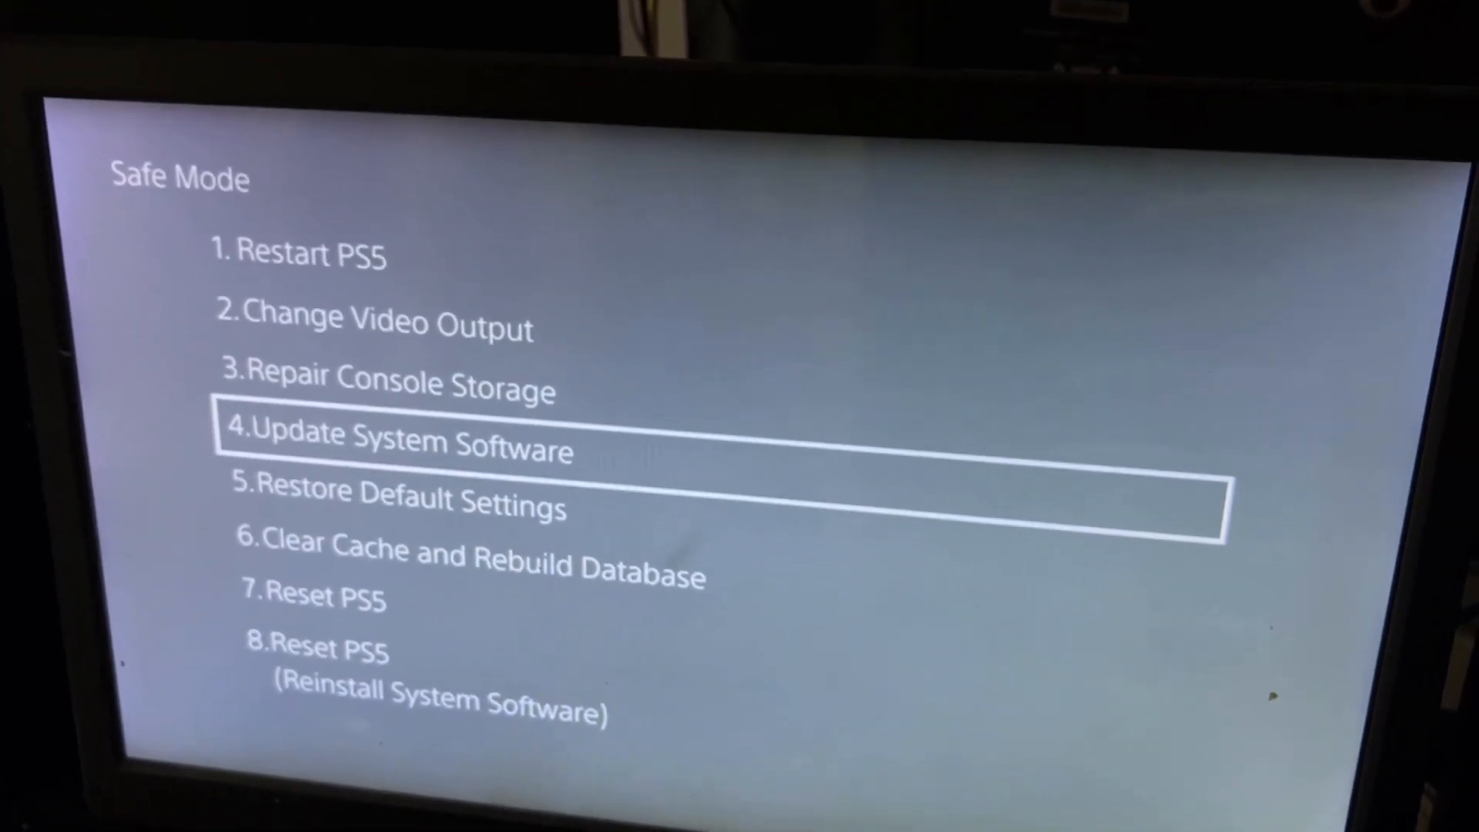
pyautogui.click(396, 444)
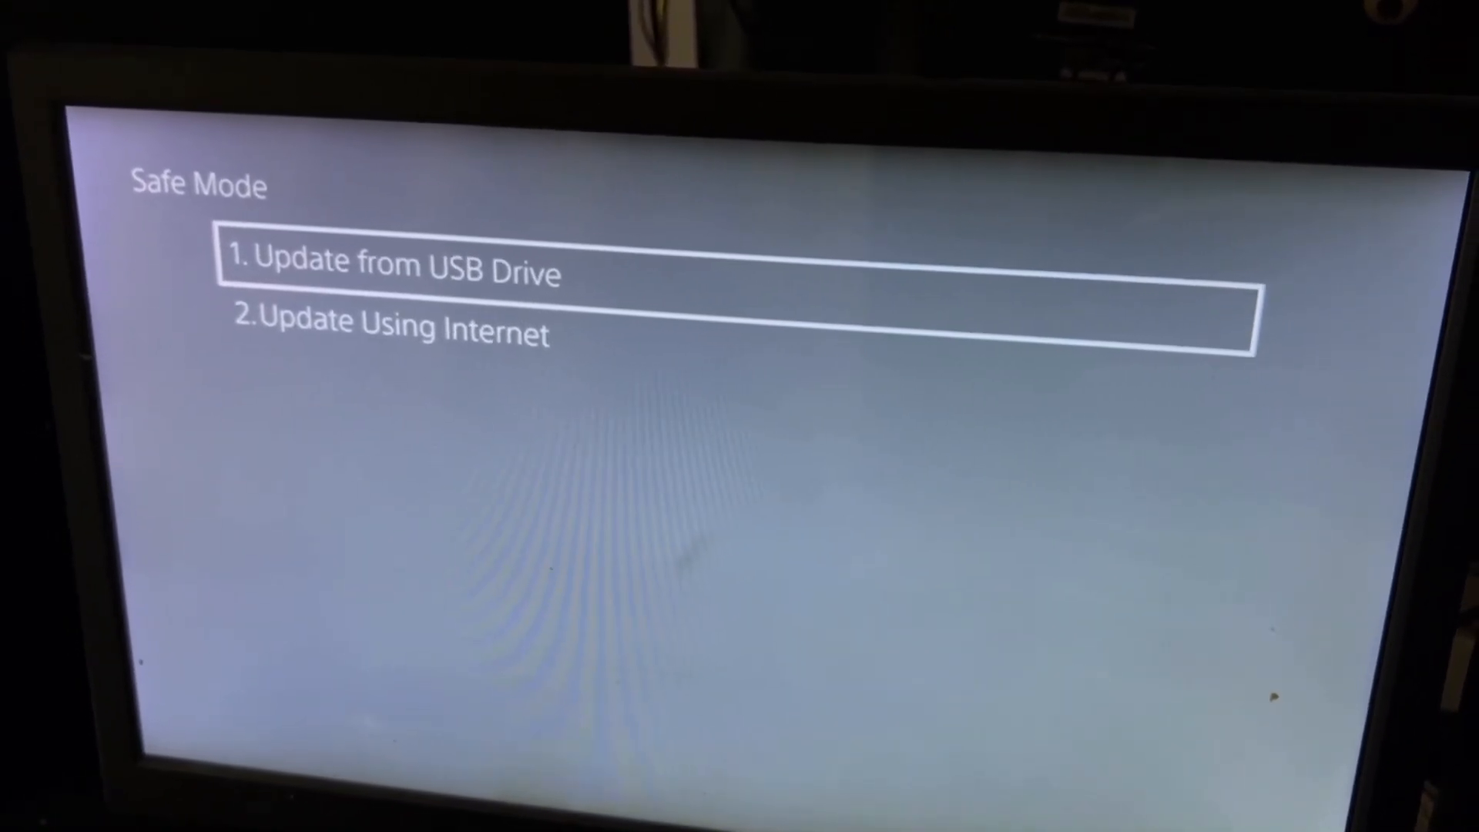
pyautogui.press('down')
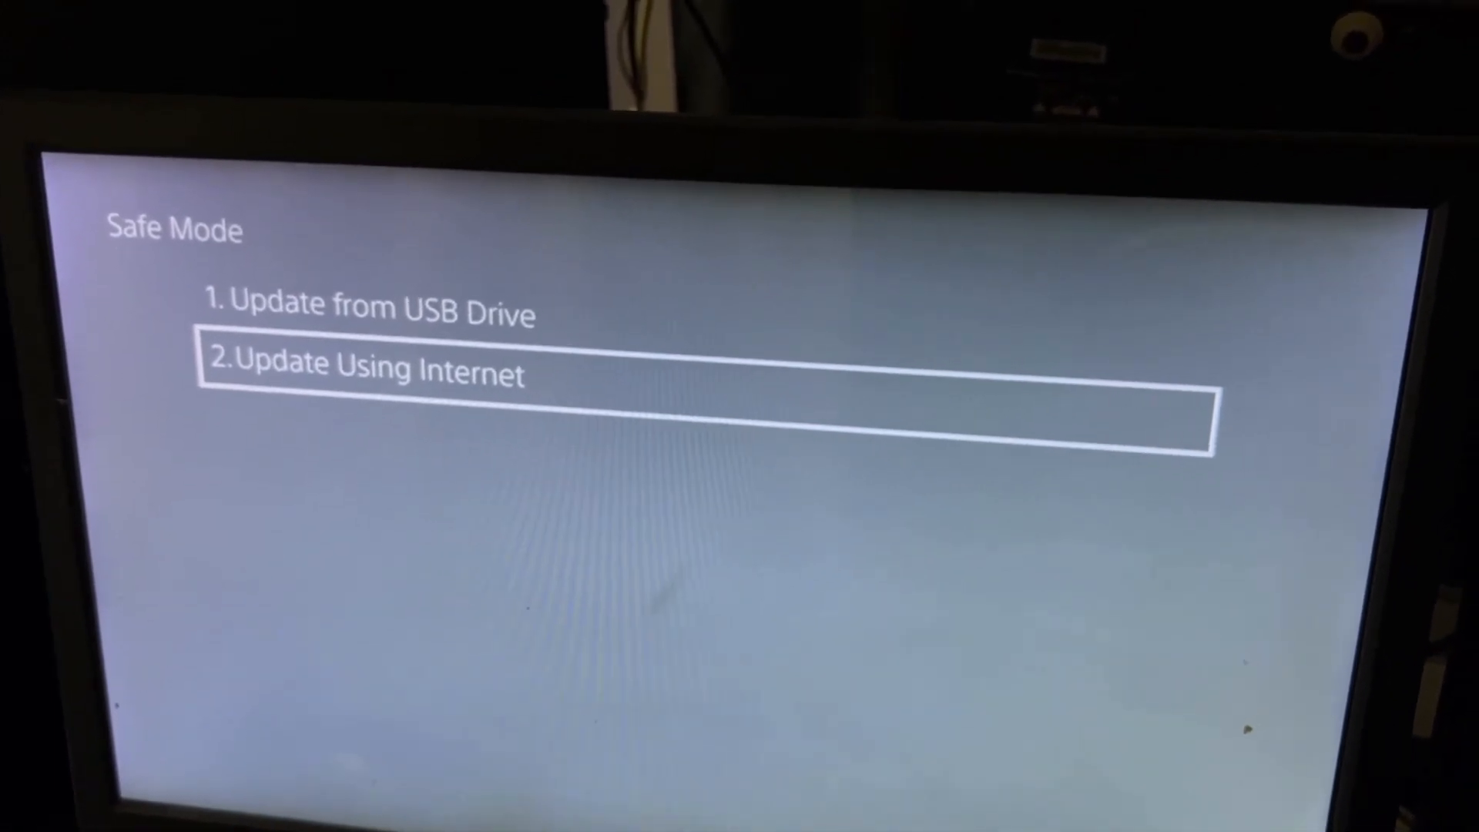